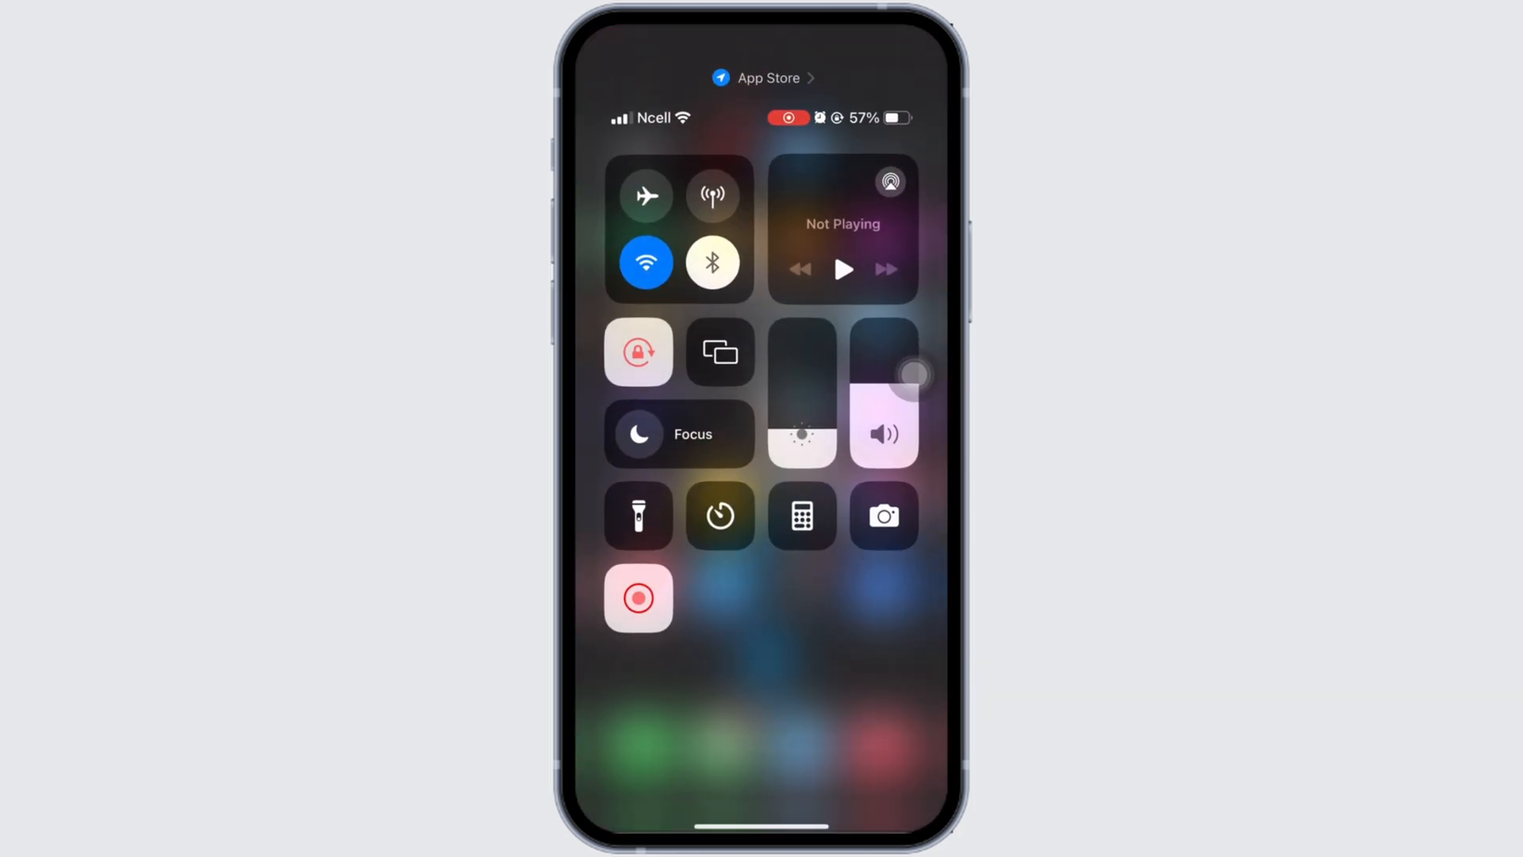
Dismiss Control Center after confirming Wi-Fi is on and return to App Store Search.
left_click(644, 260)
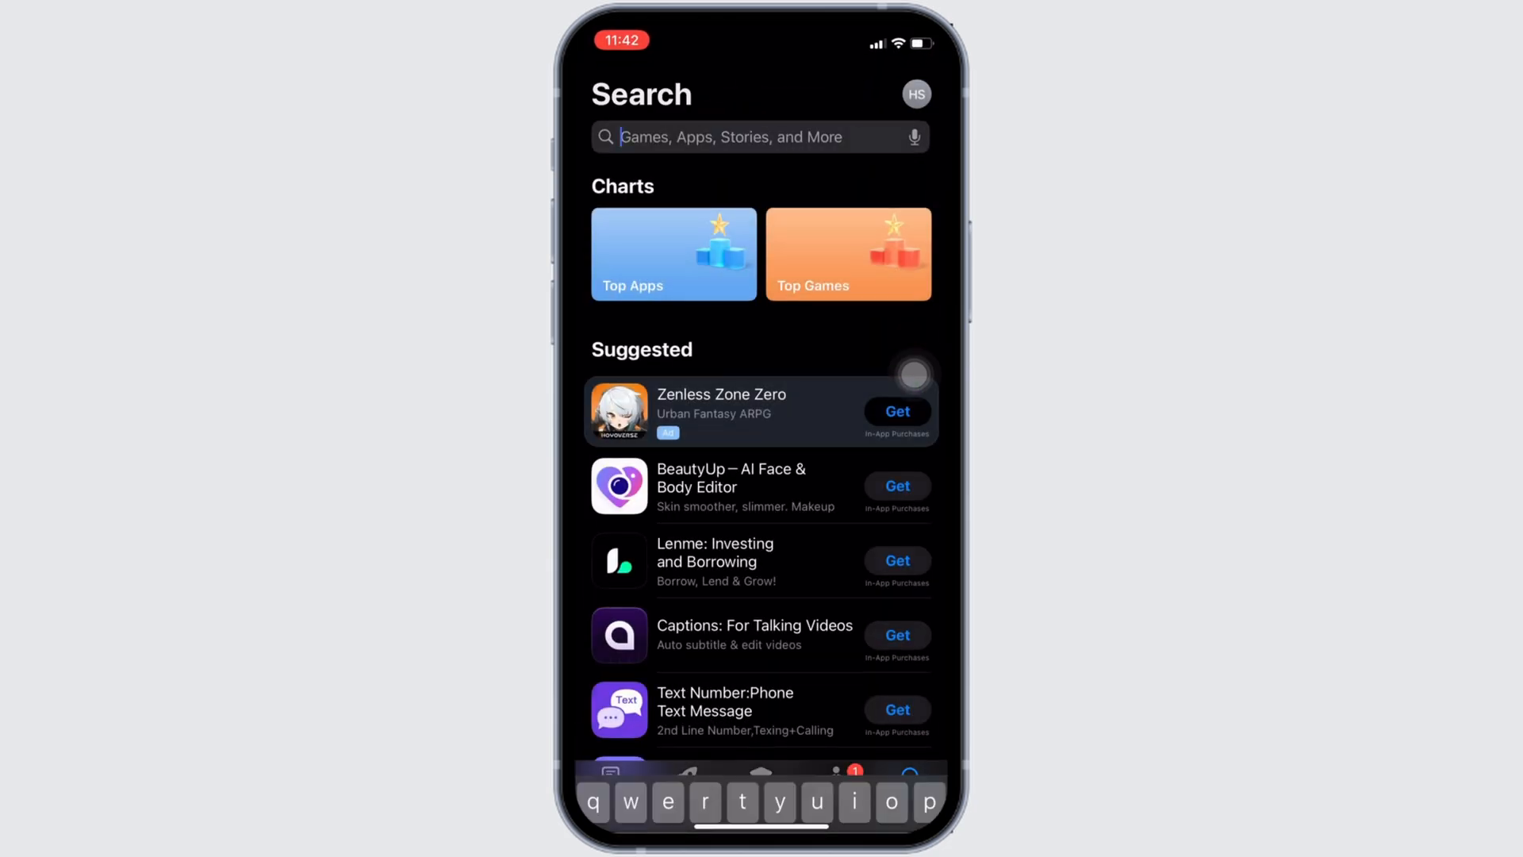
Search 'UKG', pick the 'ukg dimensions' suggestion and open the UKG Dimensions product page.
type("UKg")
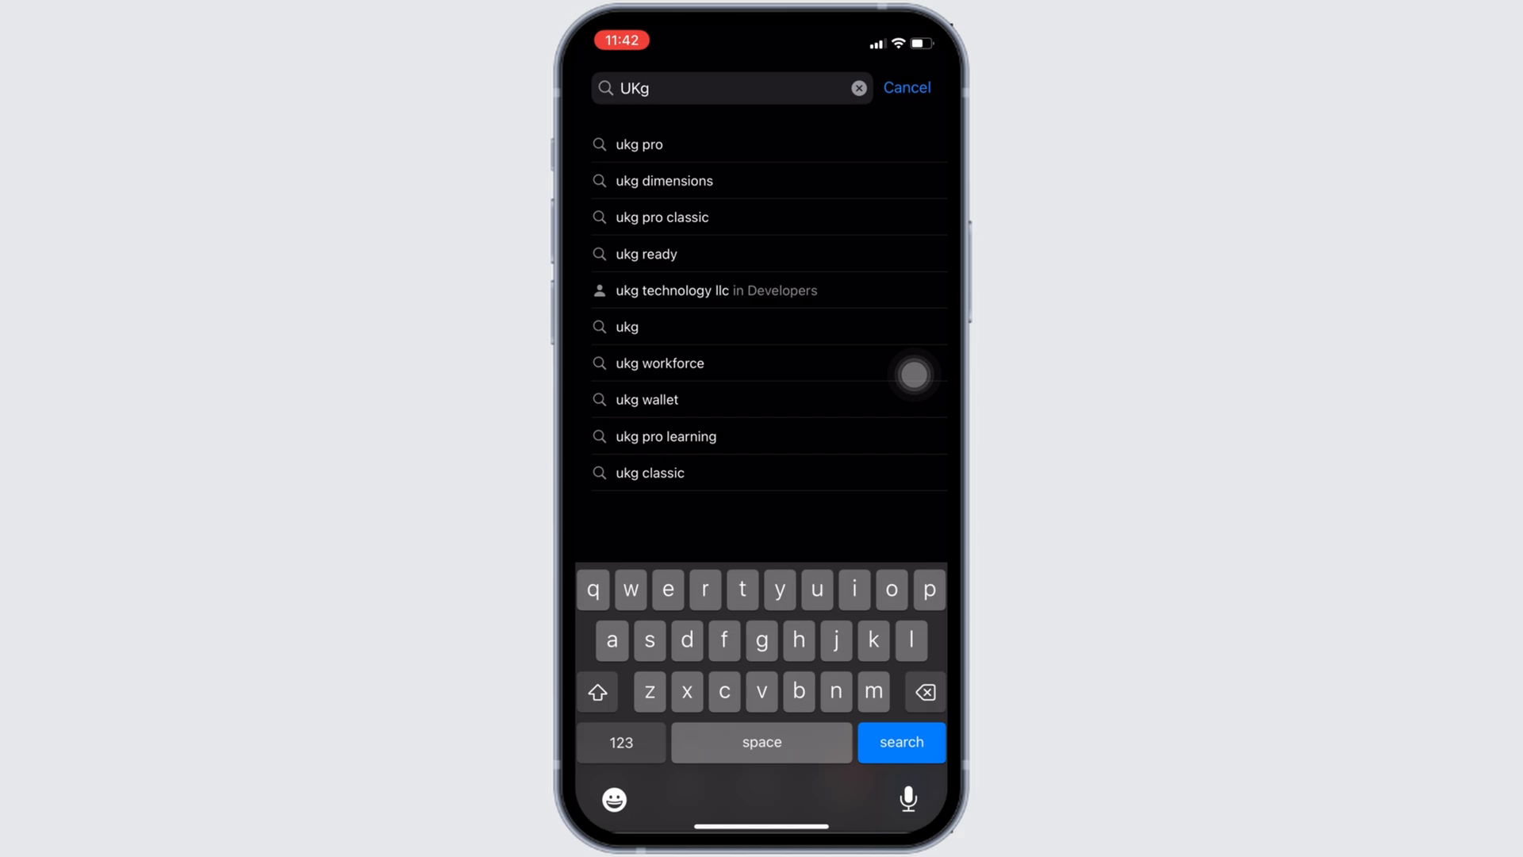
left_click(663, 180)
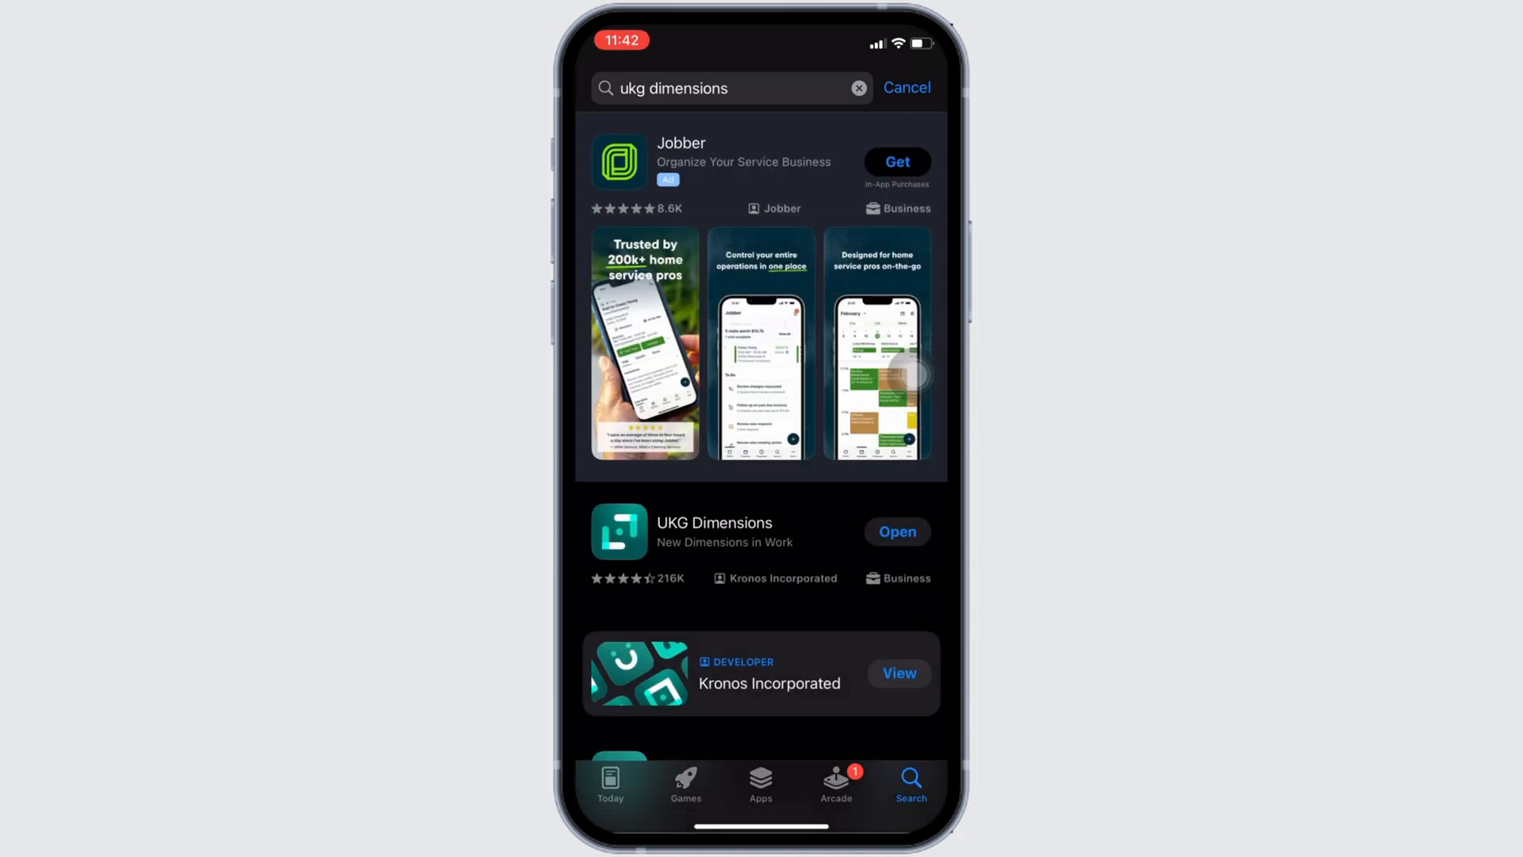
left_click(714, 533)
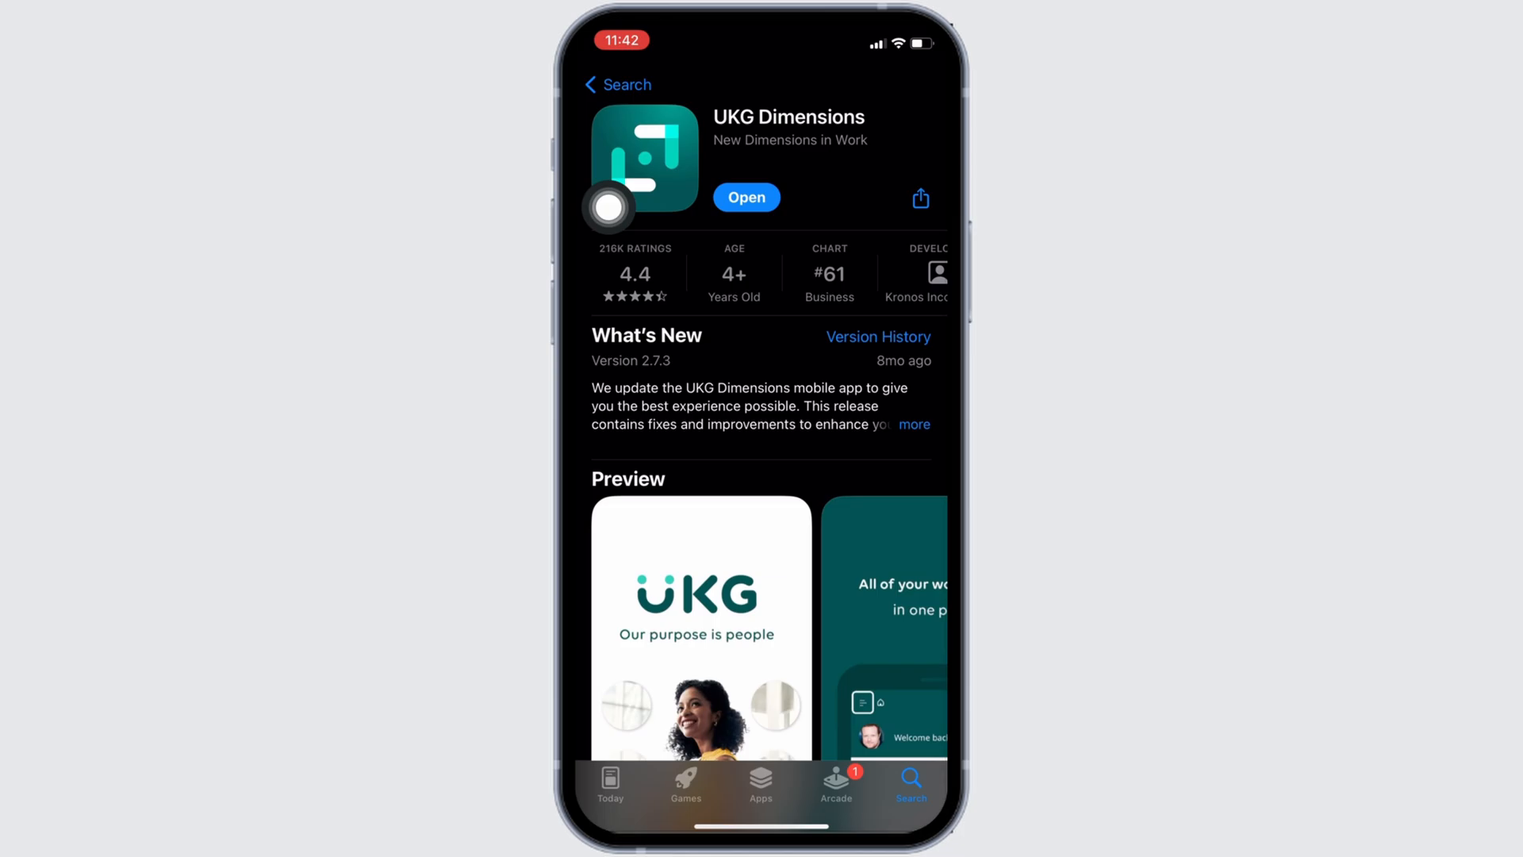
From the Home Screen, go to Settings iPhone Storage and scroll the app list to UKG Dimensions.
key("home")
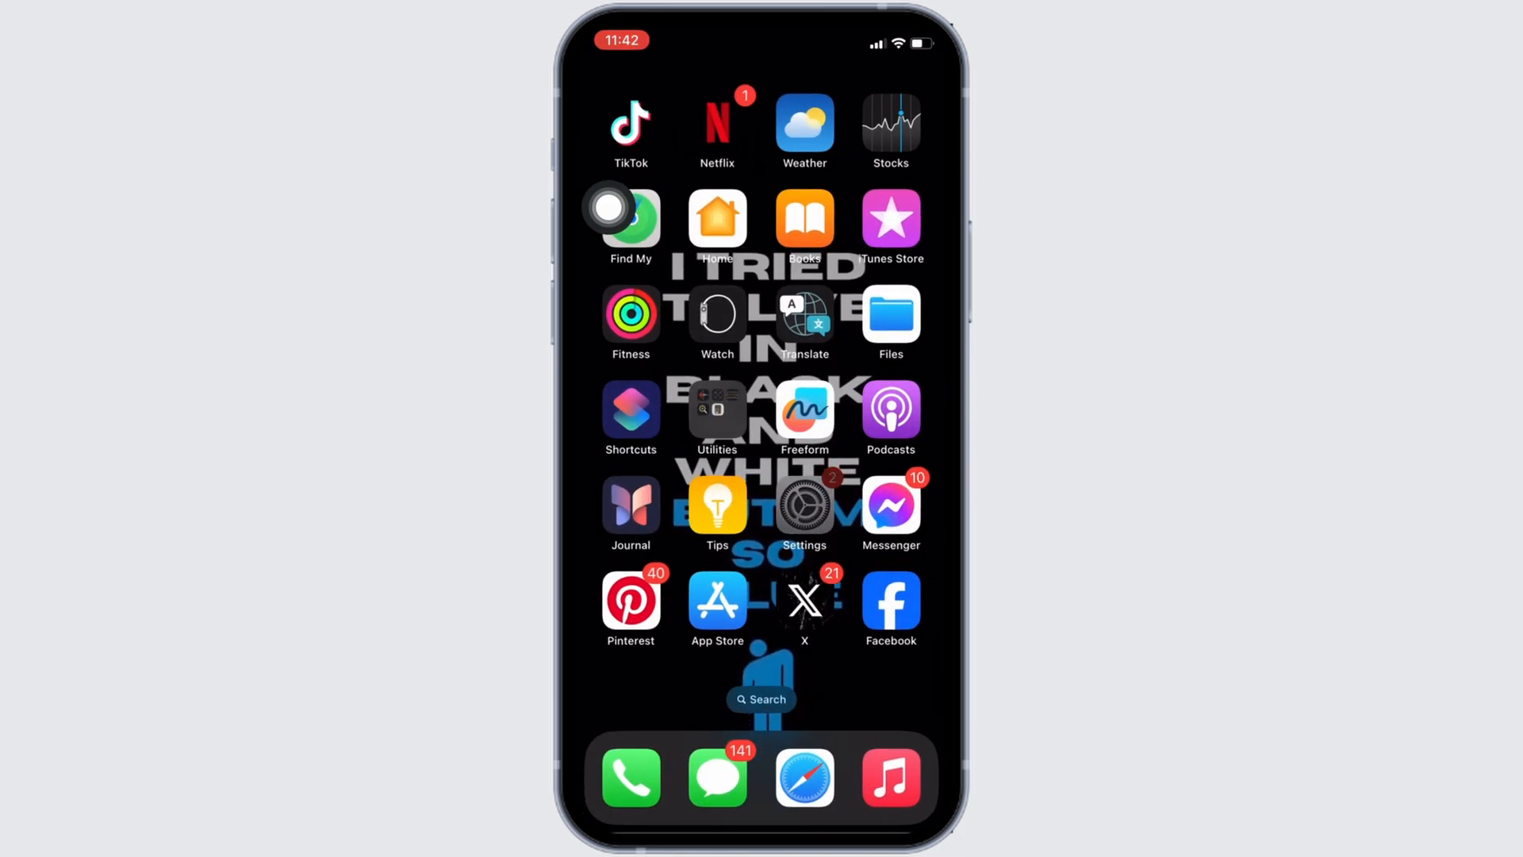
left_click(804, 505)
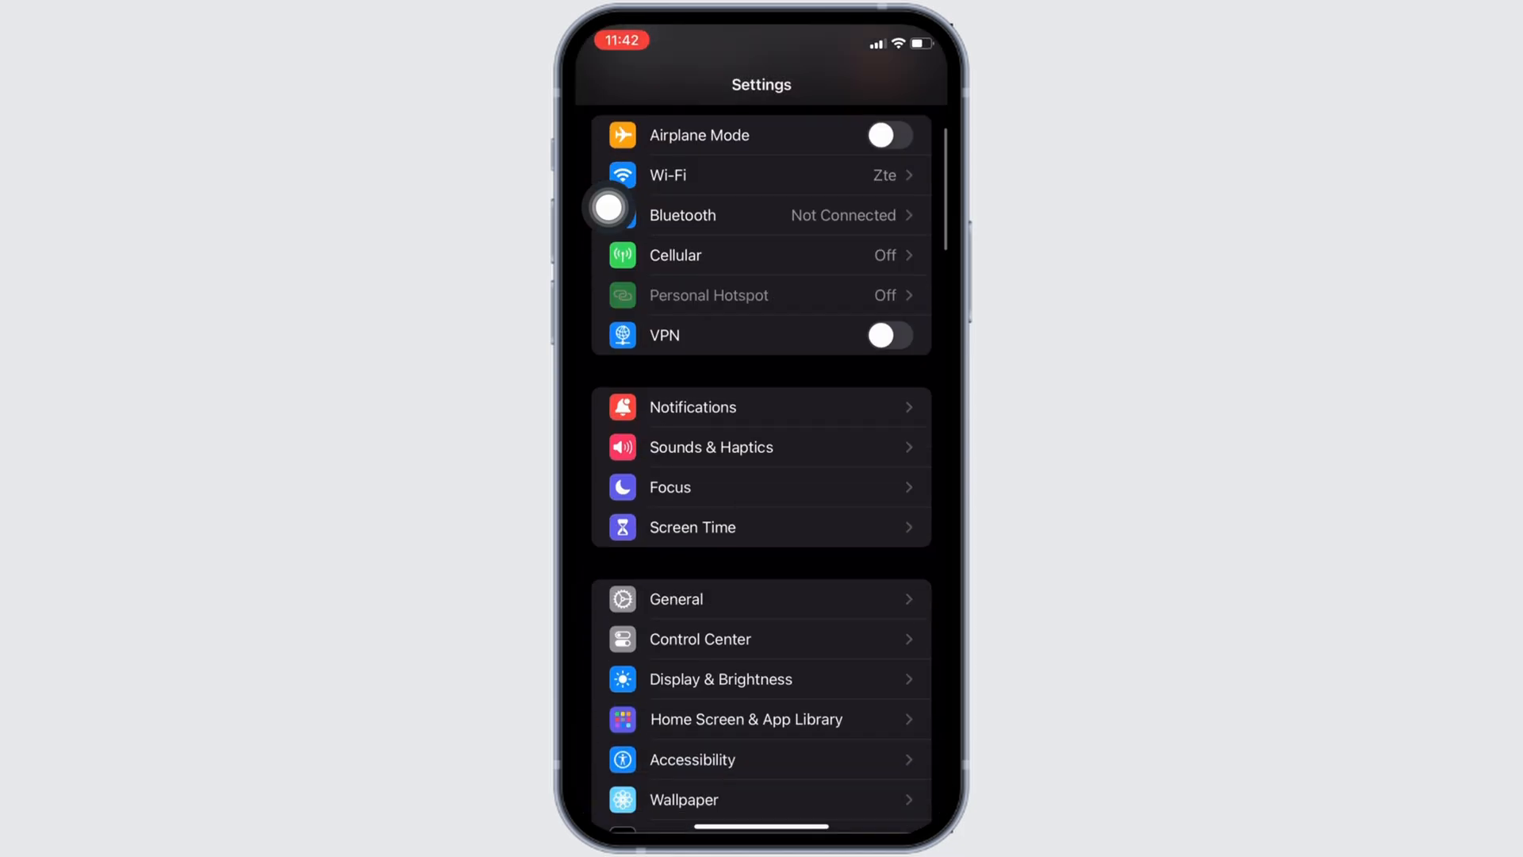
scroll("down", 3)
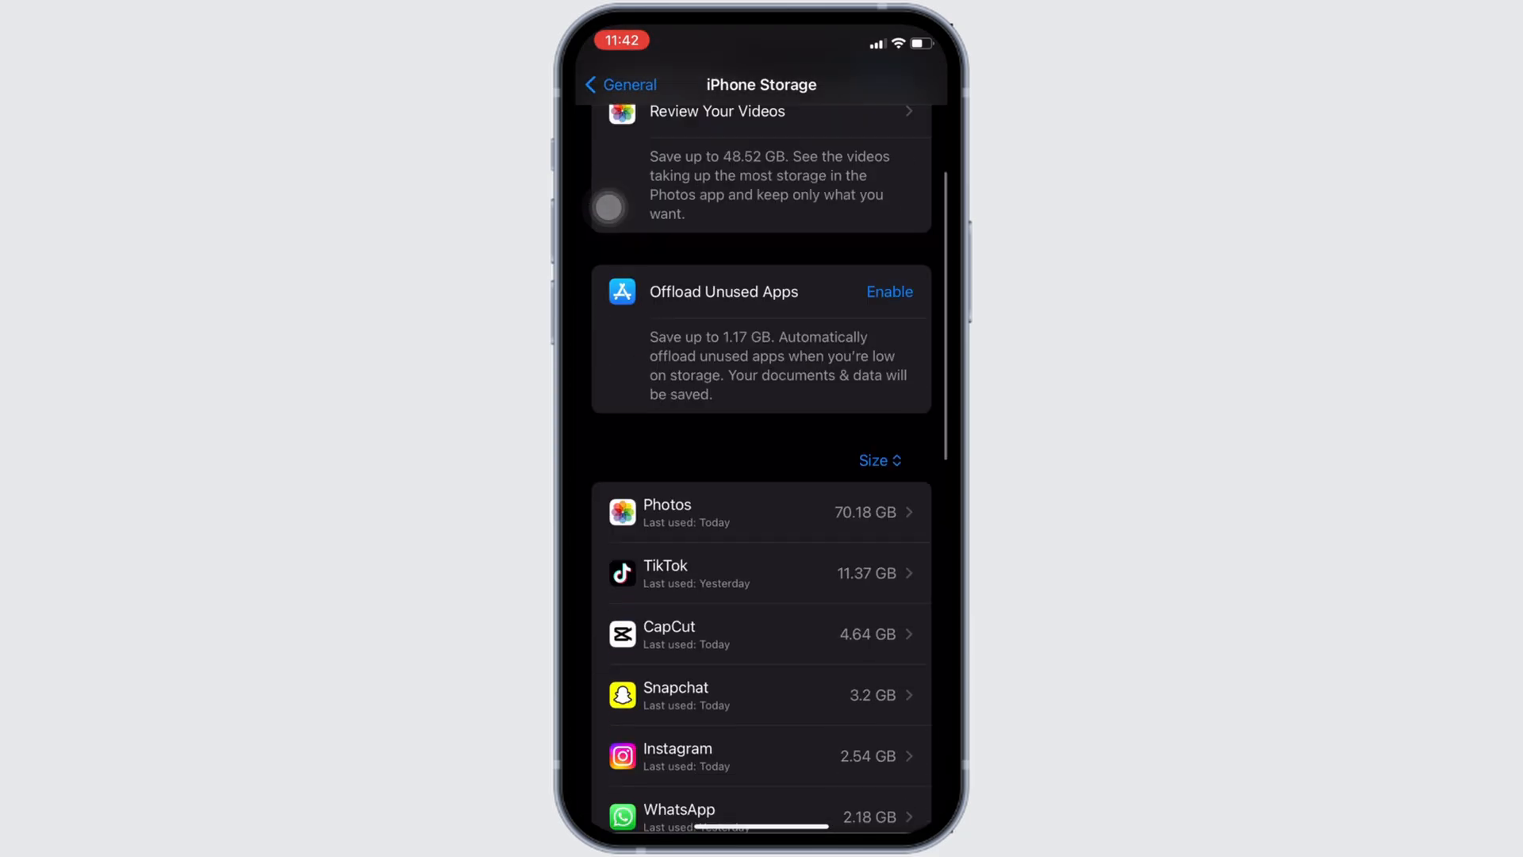
scroll("down", 3)
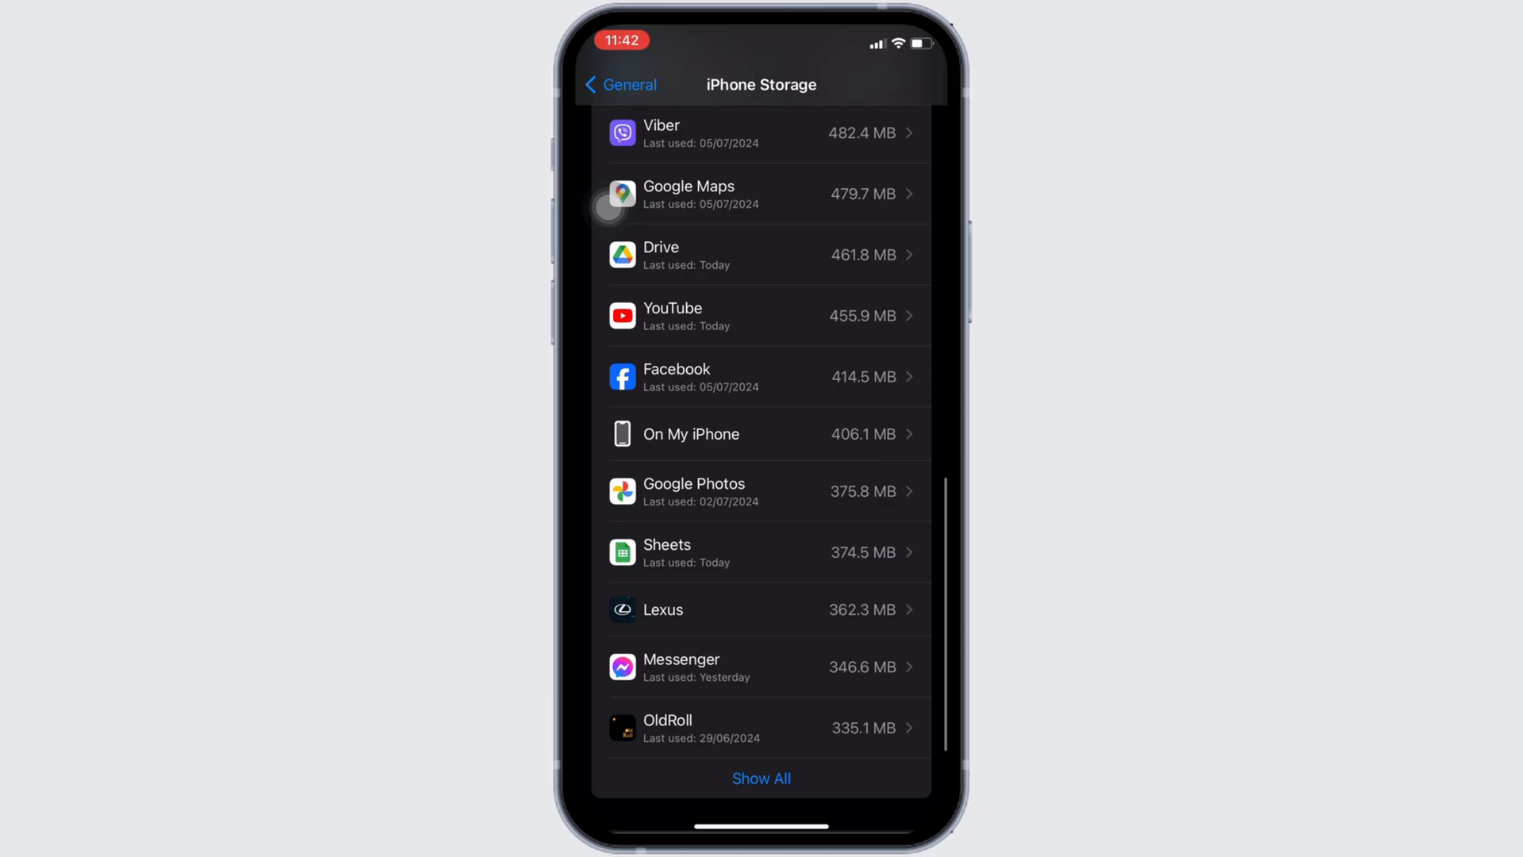
scroll("down", 3)
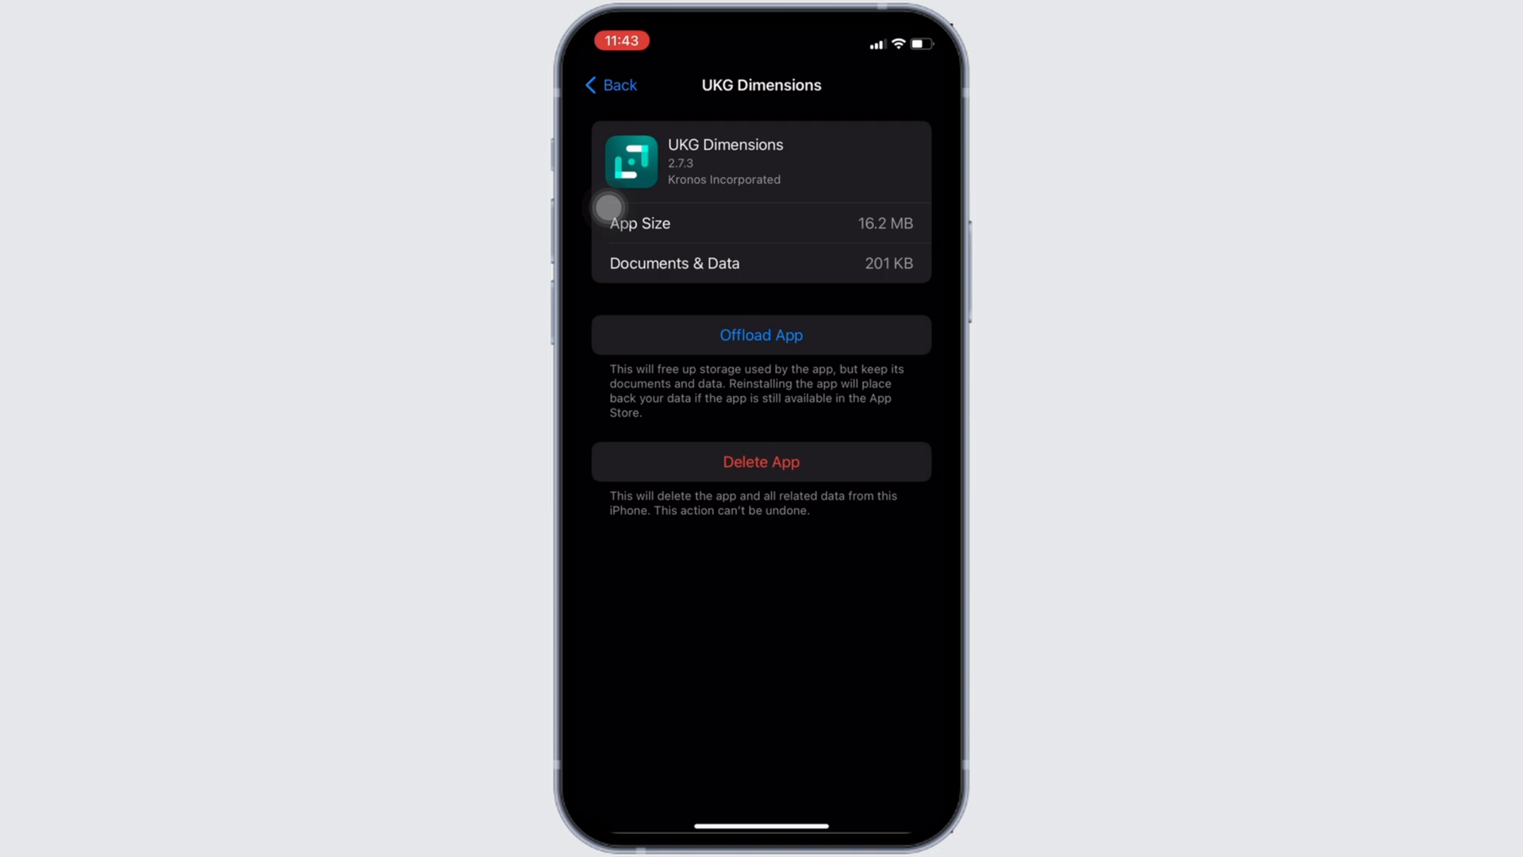
Offload UKG Dimensions and confirm, keeping its documents and data.
left_click(761, 335)
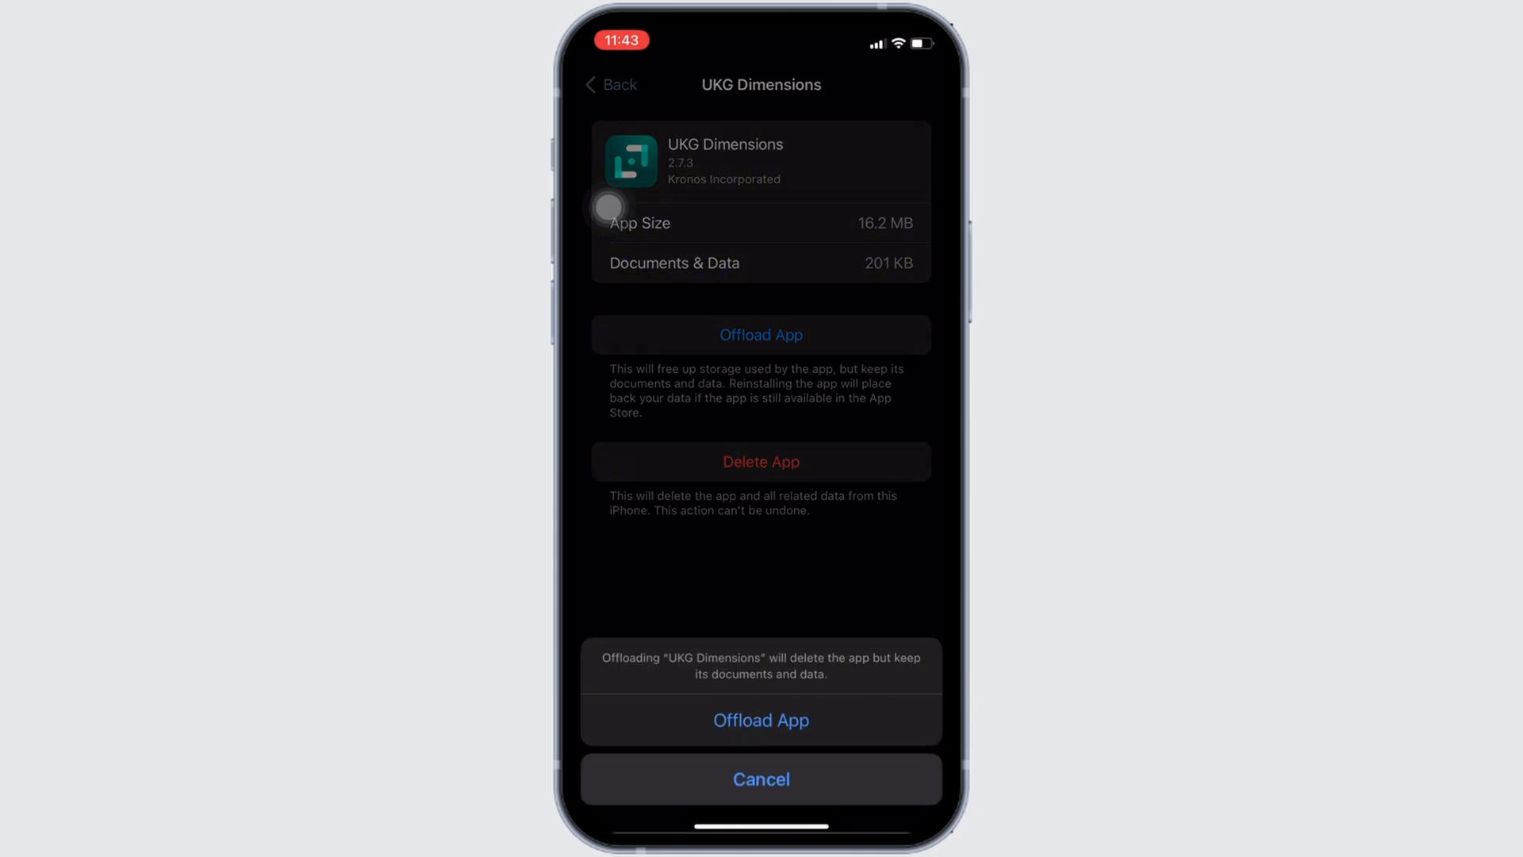
left_click(761, 720)
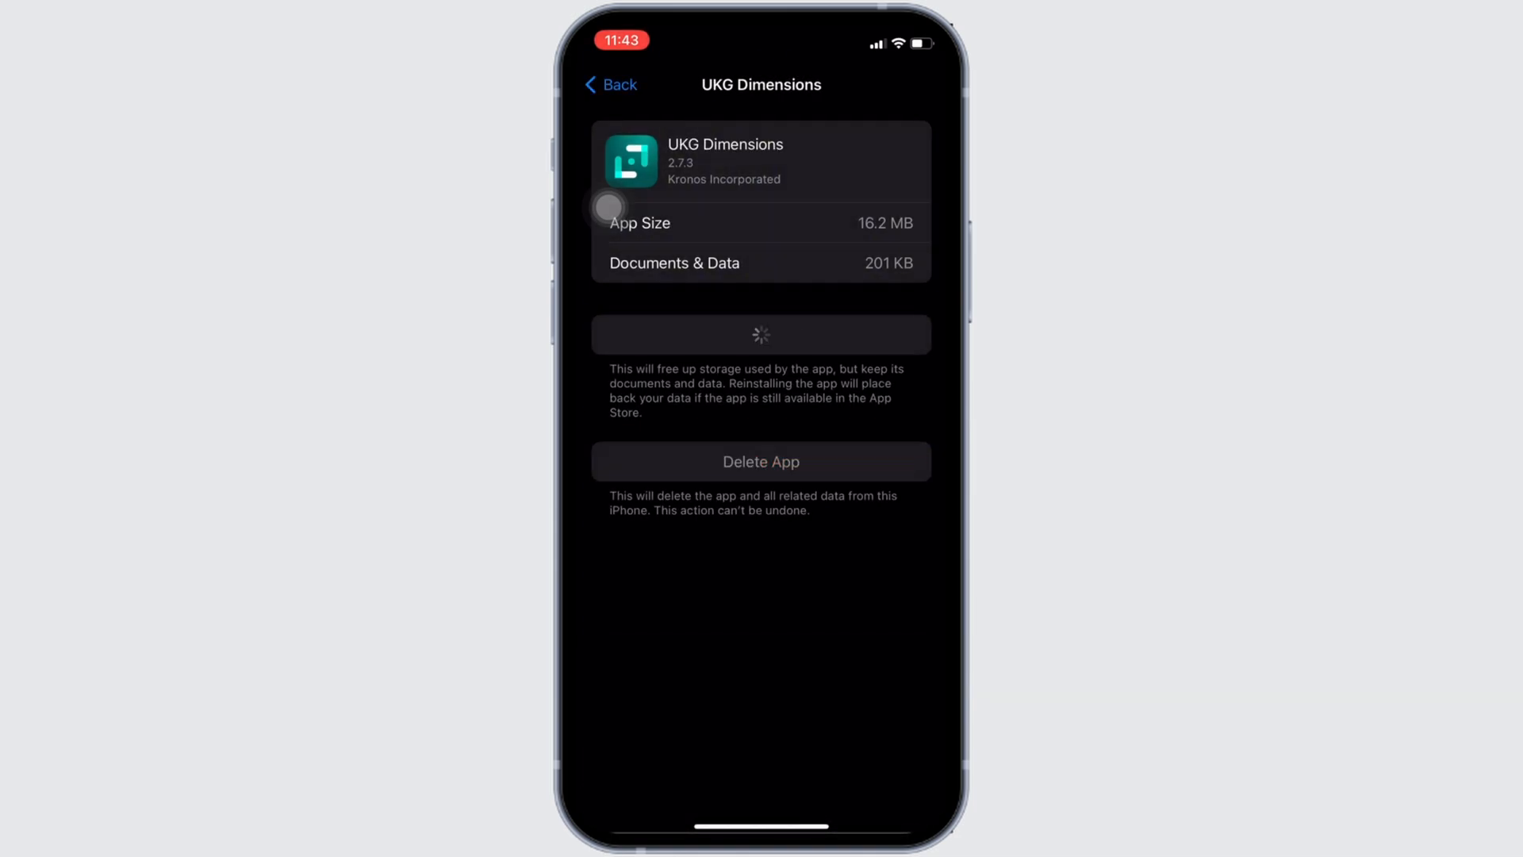